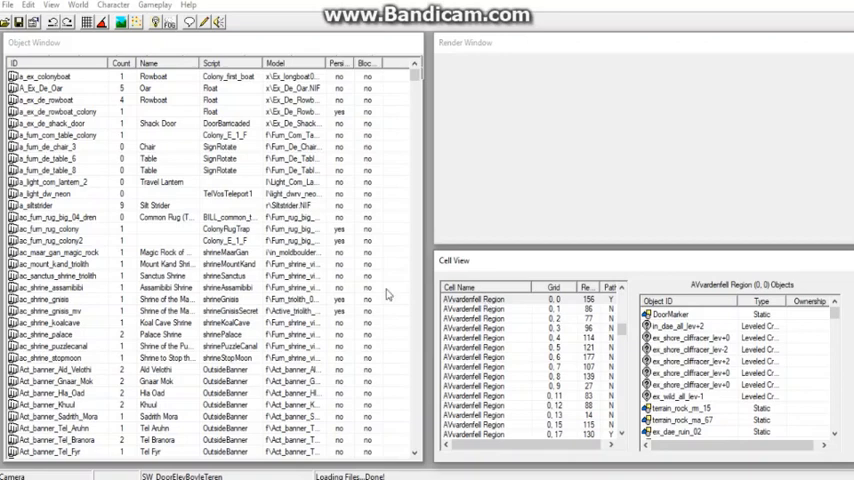
Review the list of data files to load and close it again
click(10, 8)
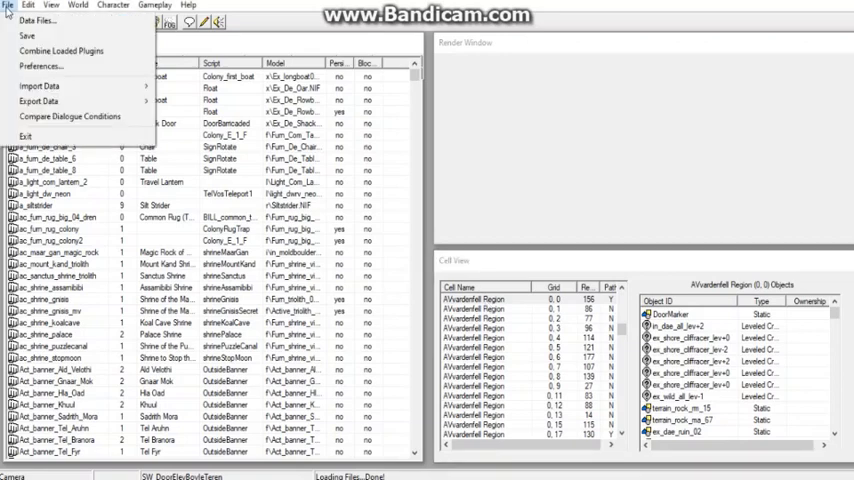
mouse_move(42, 20)
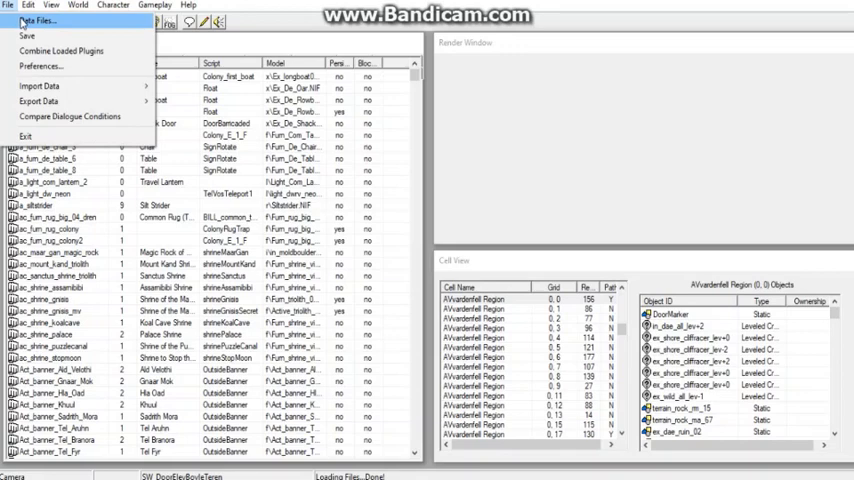
click(48, 22)
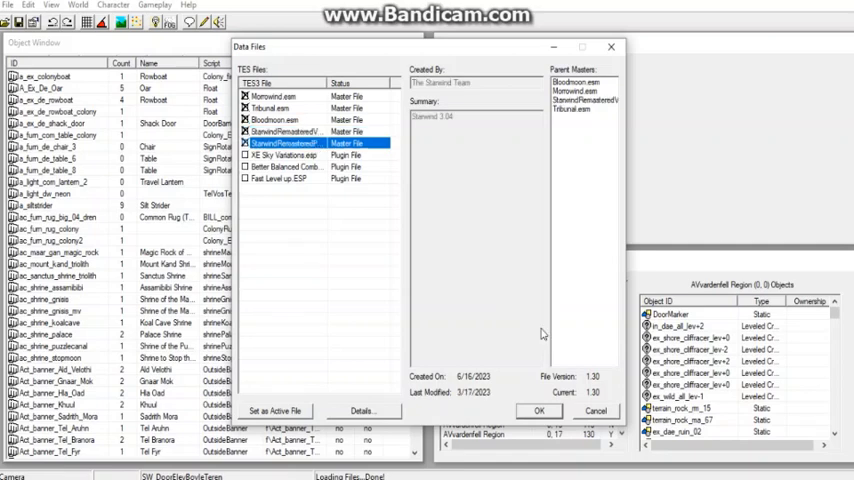
click(552, 408)
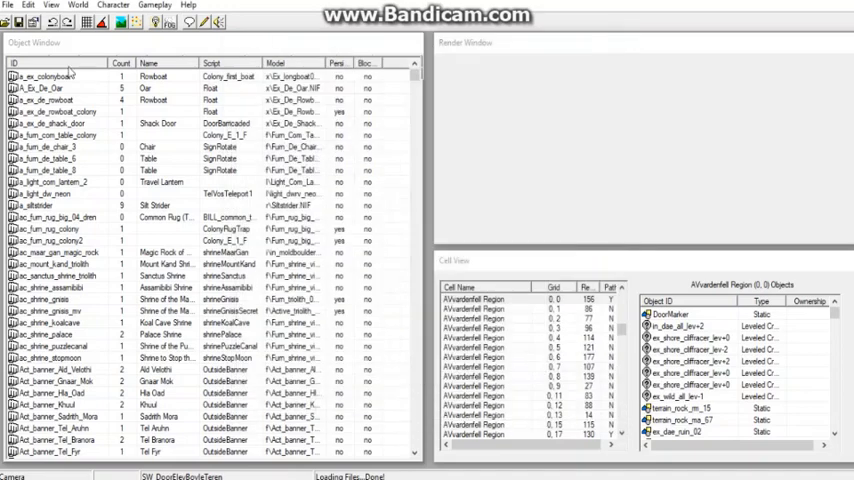
Export the birthsign and region text to a text file
click(10, 8)
text(SW_Birthsi)
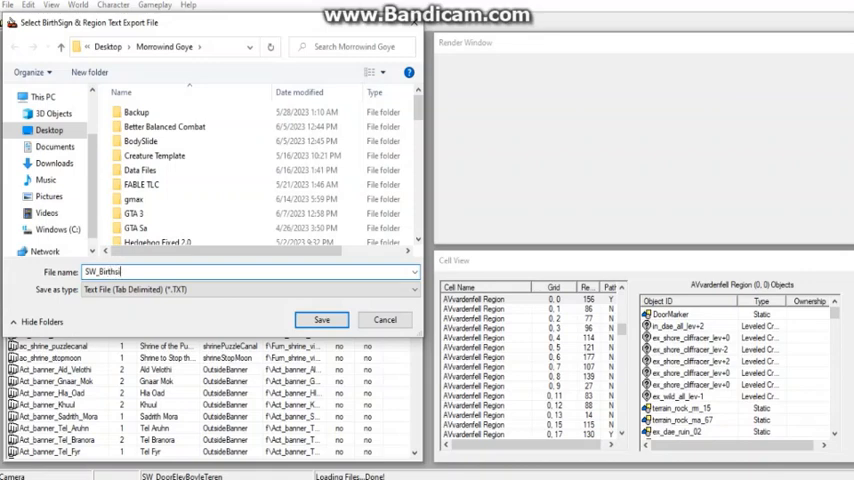
click(320, 320)
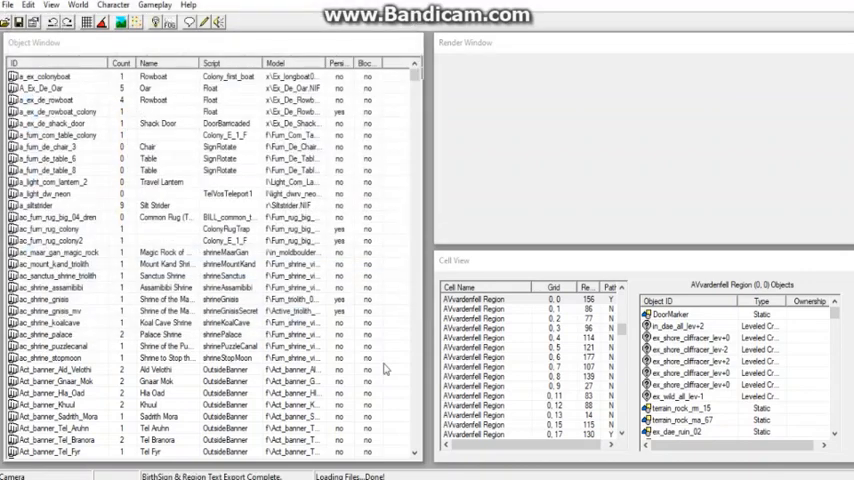
Export the race and class text to a file named SW_RAC
click(8, 8)
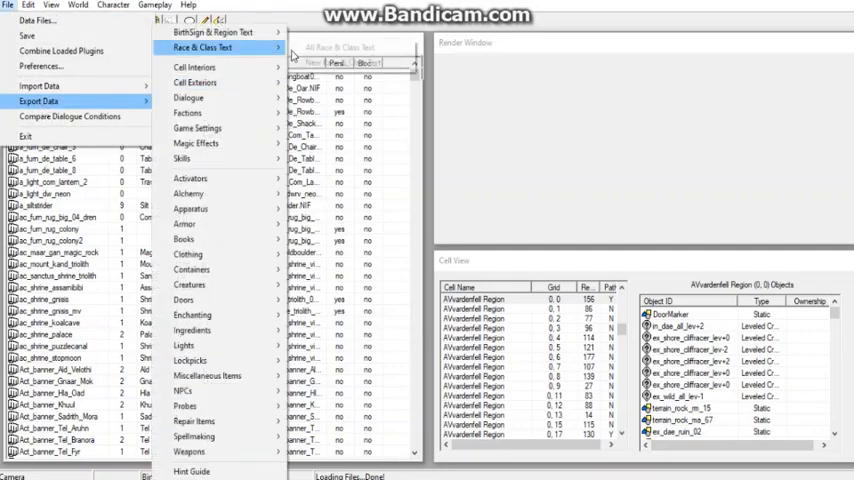
click(218, 48)
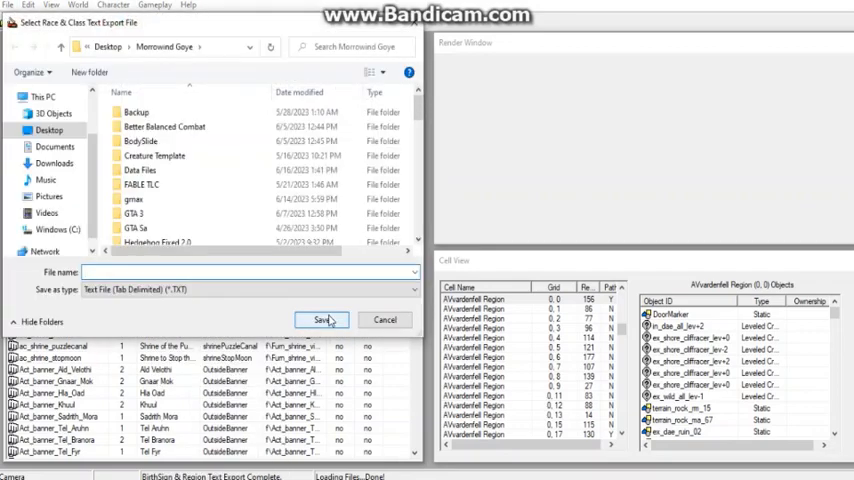
text(SW_RAC)
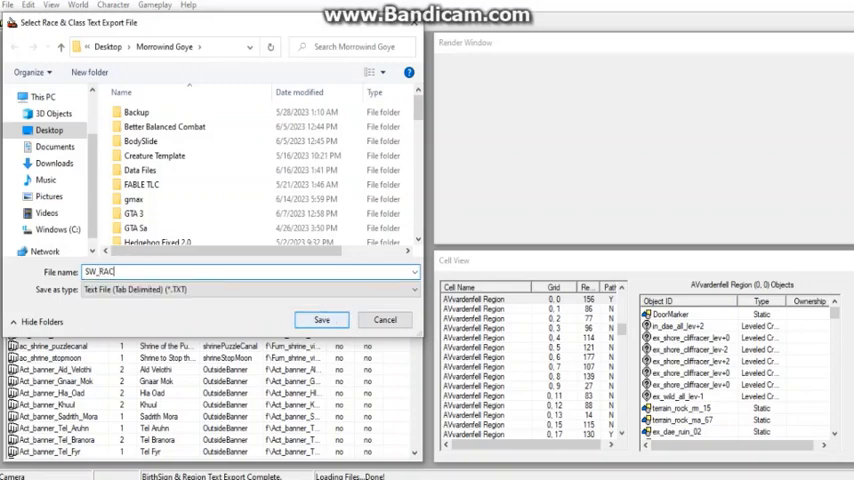
click(322, 320)
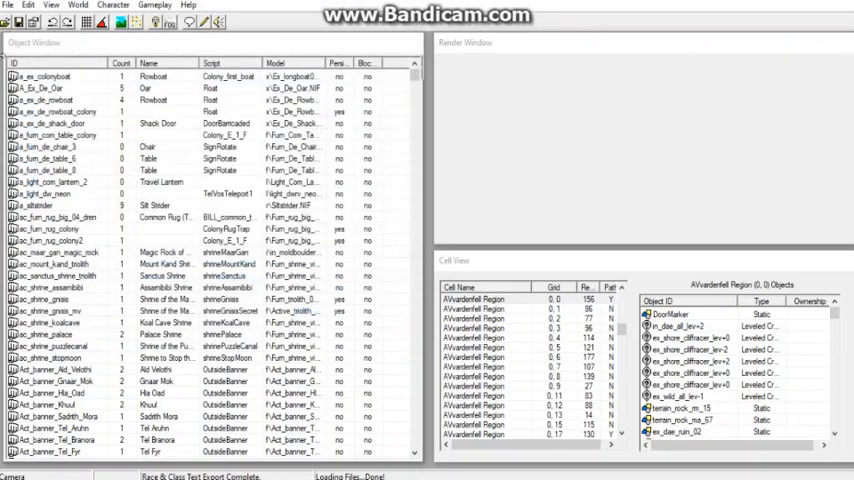
Export all game settings to a text file named SW_Gamt
click(12, 6)
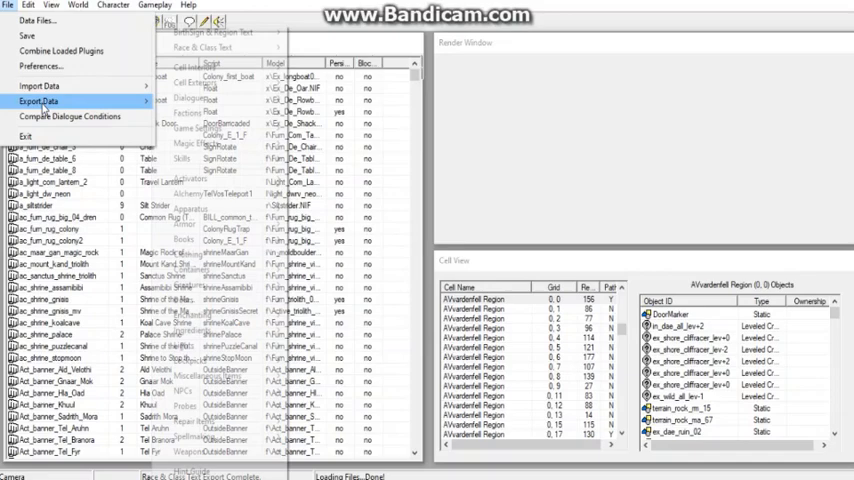
click(196, 128)
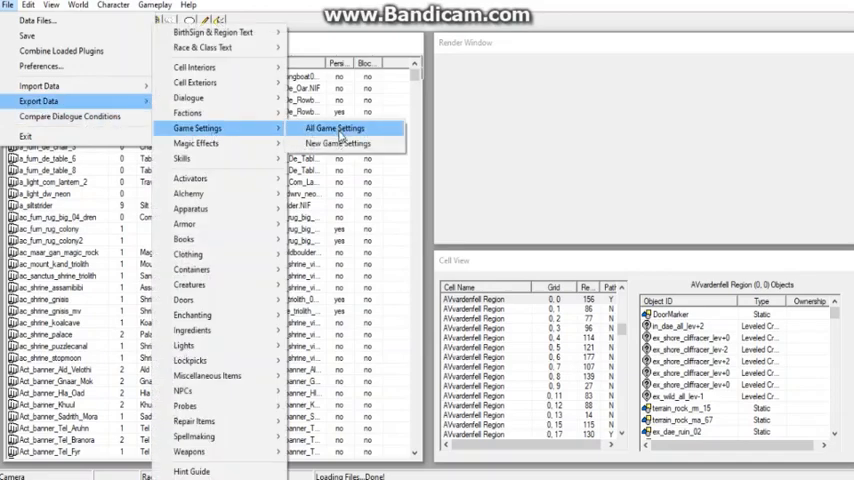
click(340, 128)
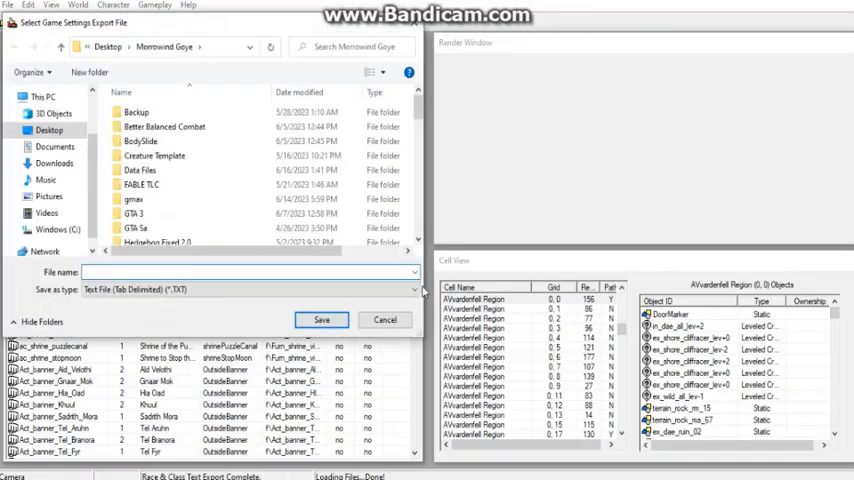
text(SW_Gamese)
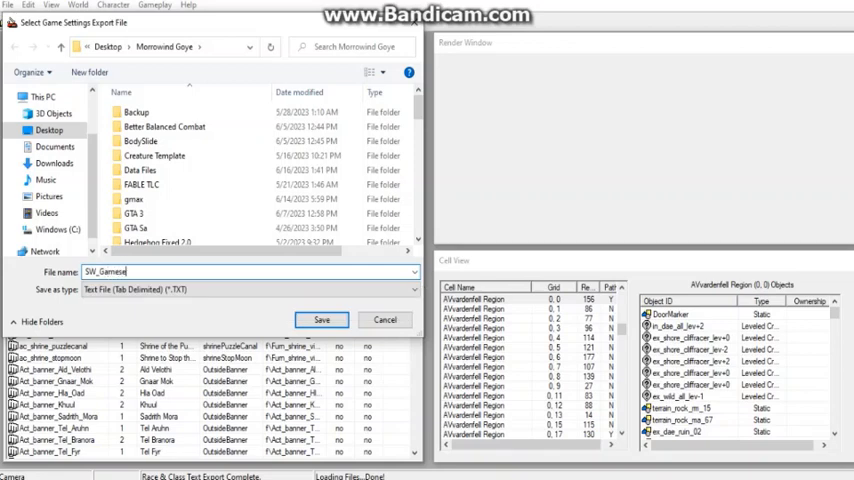
text(t)
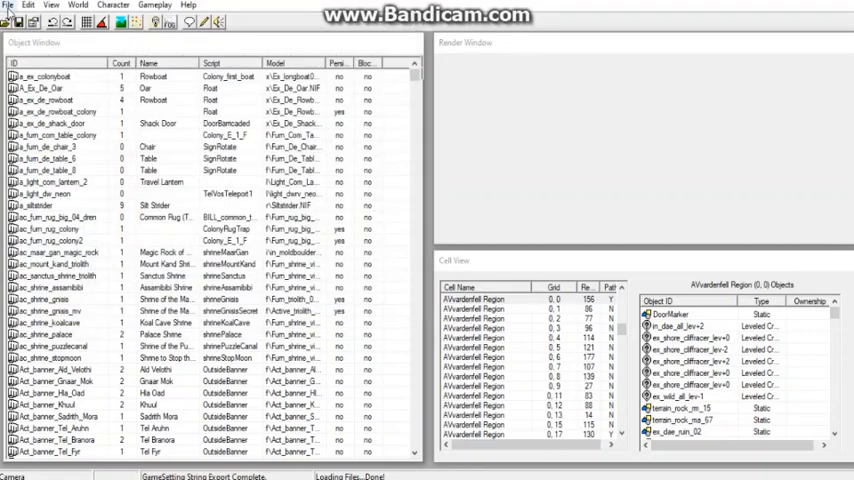
Export the magic effect data to a text file named SW_Magic
click(6, 4)
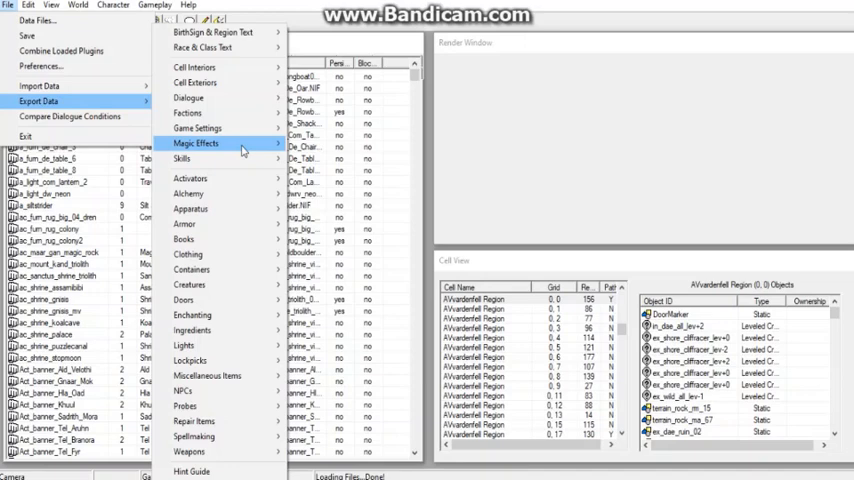
click(196, 144)
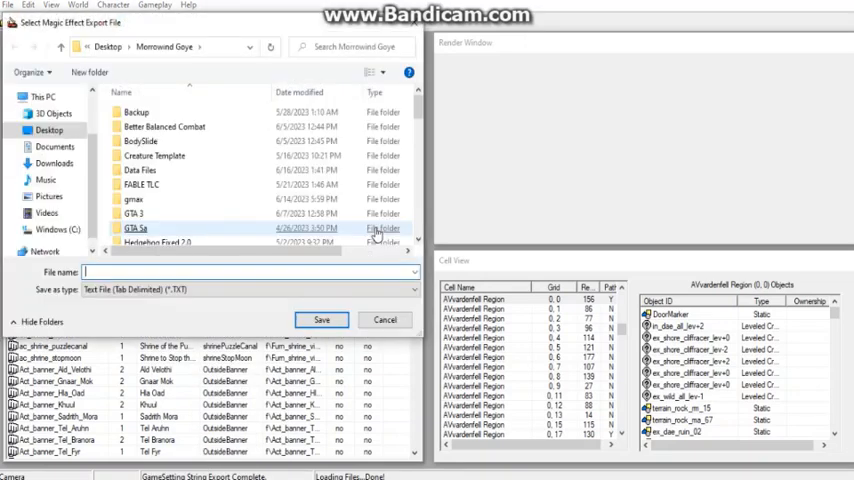
text(S)
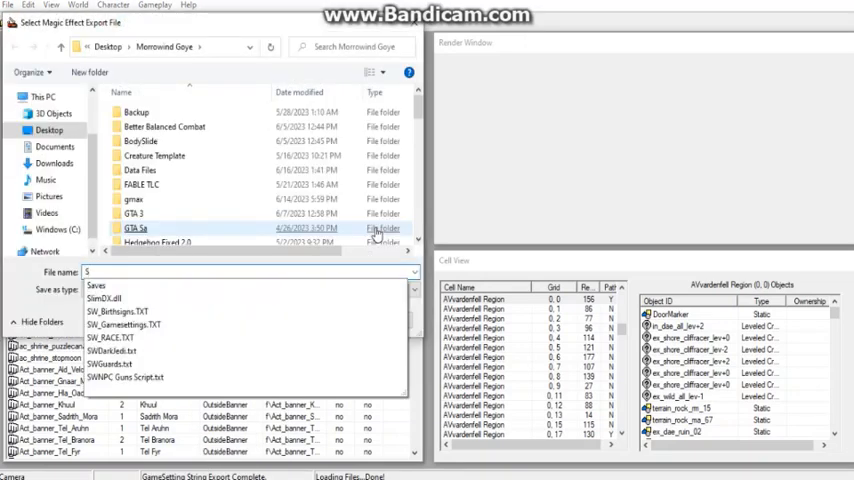
text(SW_Magic)
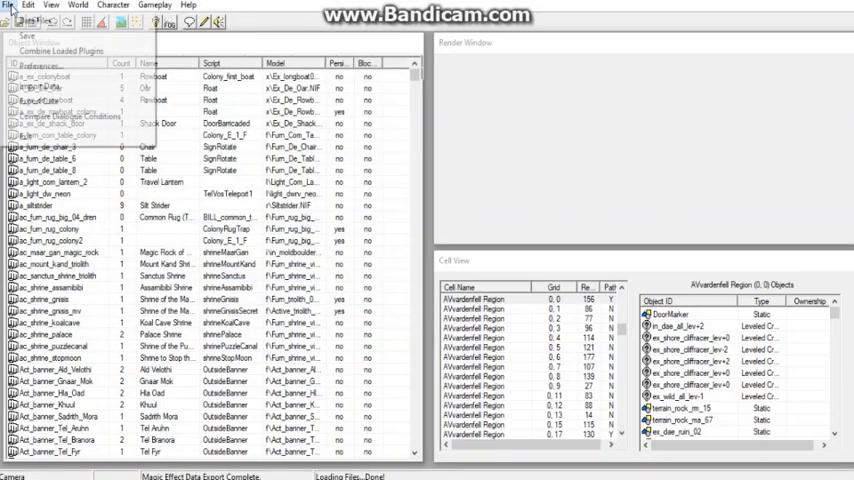
Export all factions to a text file from the Export Data categories
click(40, 100)
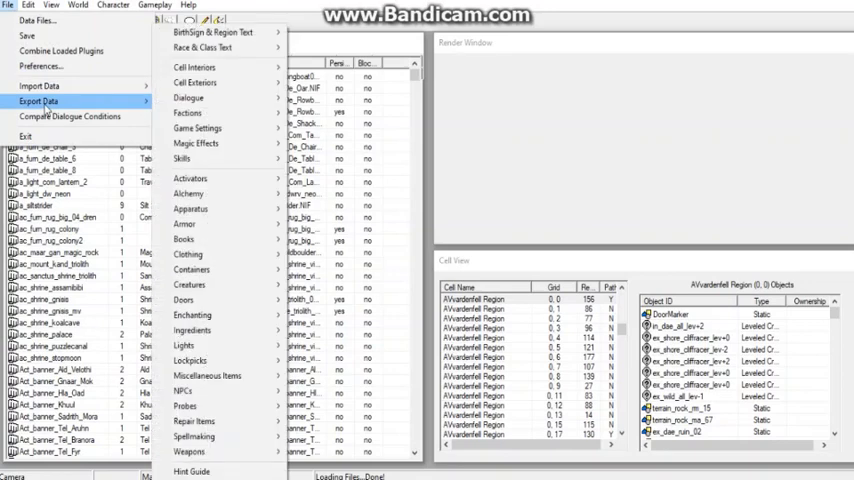
mouse_move(408, 88)
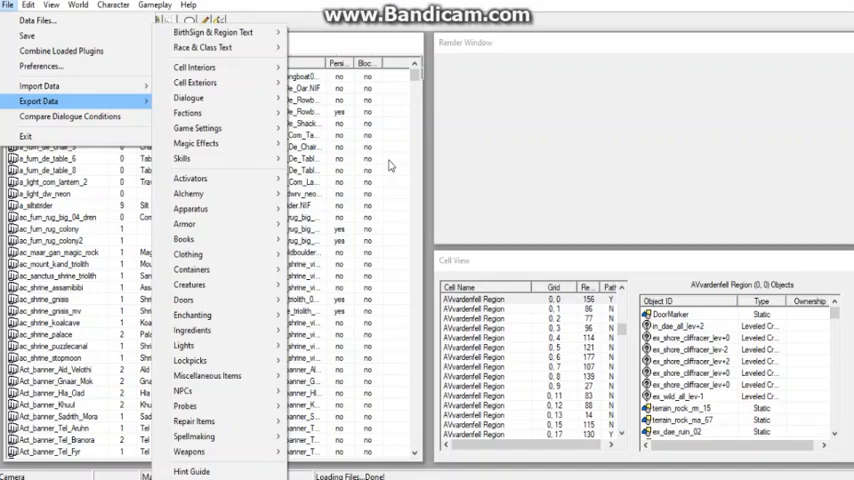
mouse_move(190, 284)
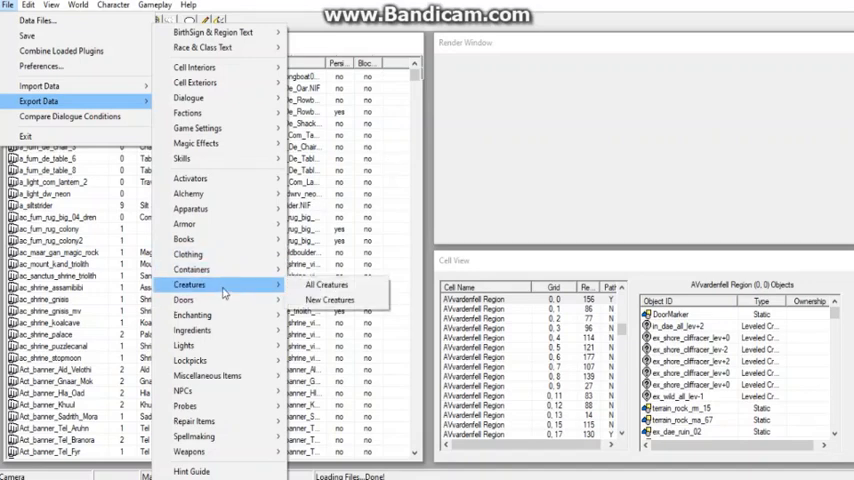
mouse_move(328, 284)
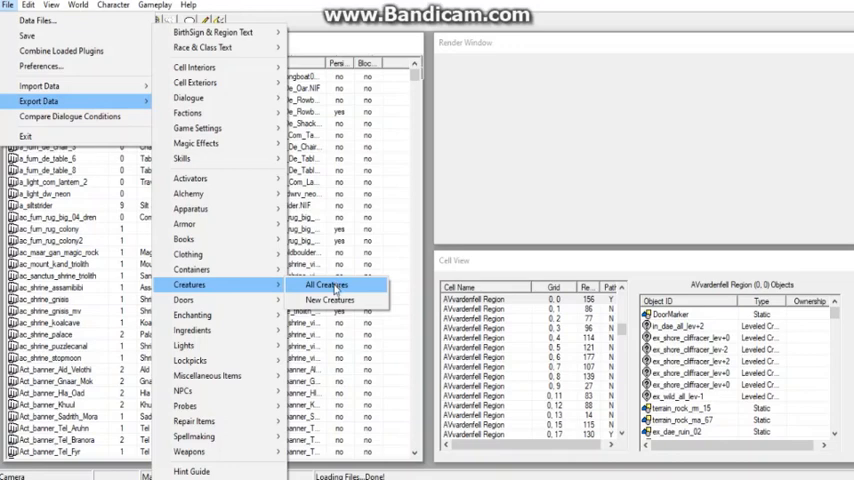
mouse_move(210, 238)
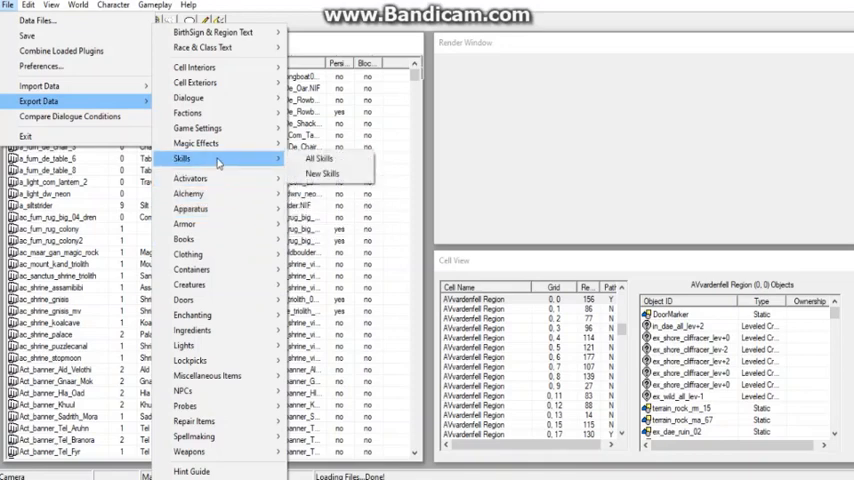
mouse_move(200, 128)
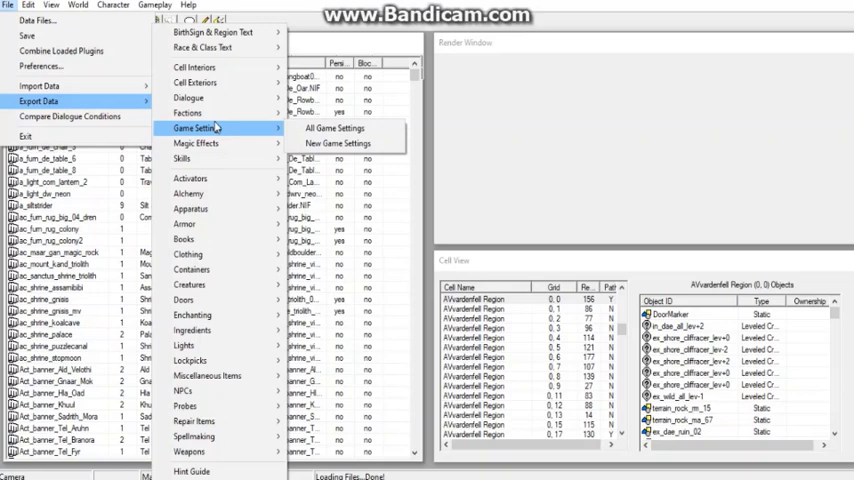
mouse_move(200, 96)
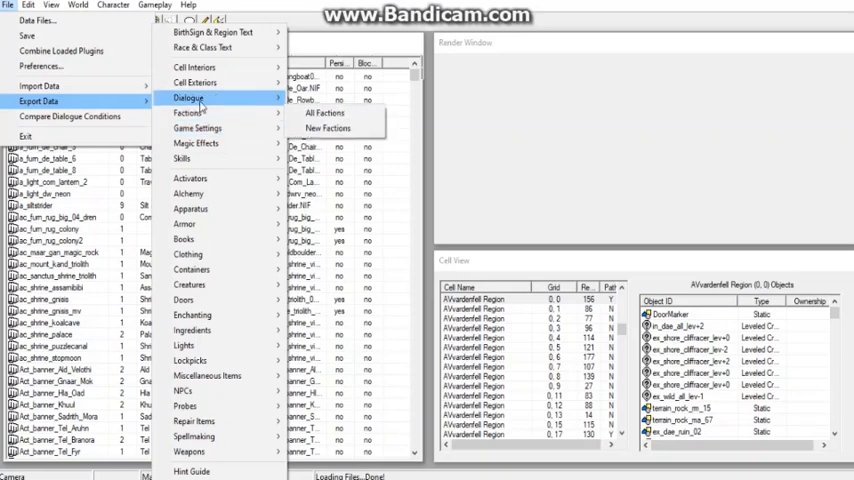
mouse_move(216, 114)
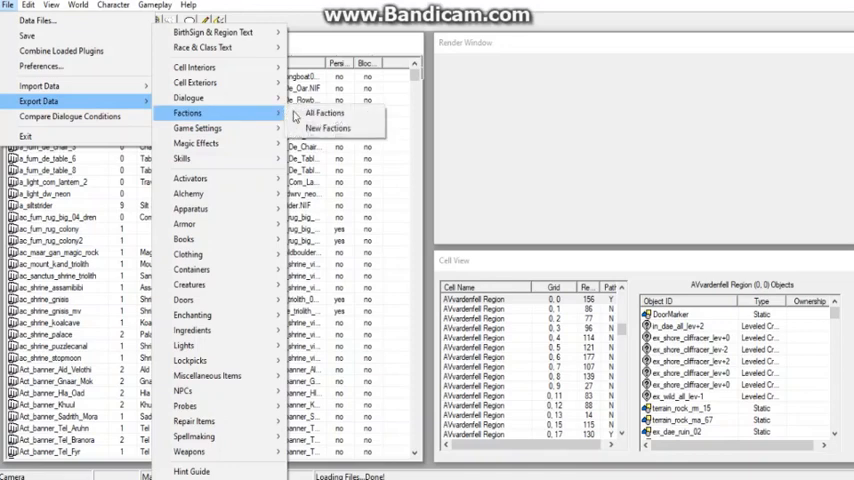
mouse_move(326, 112)
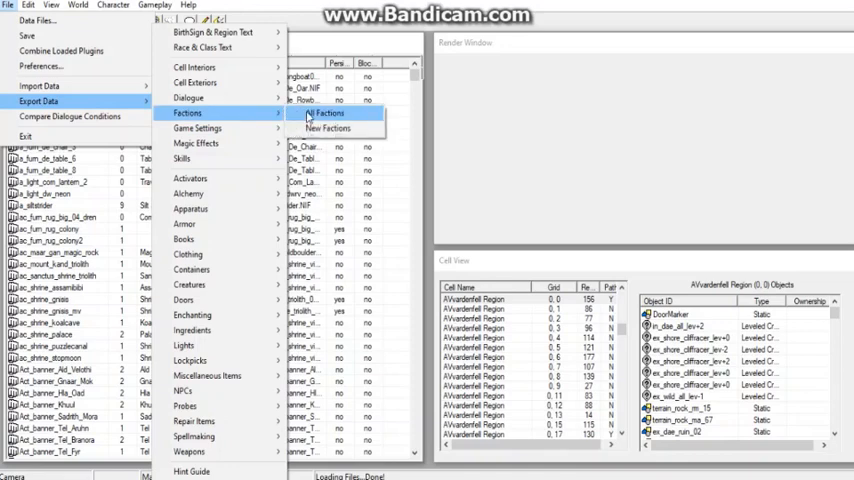
click(326, 112)
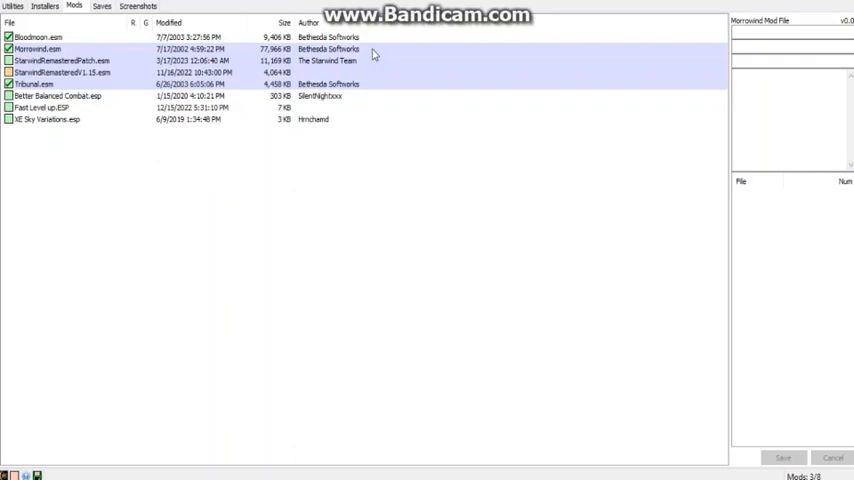
mouse_move(380, 54)
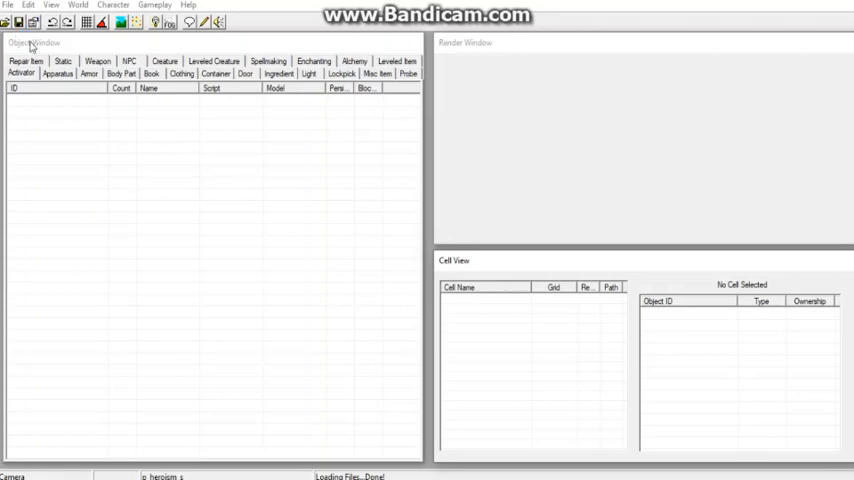
click(8, 6)
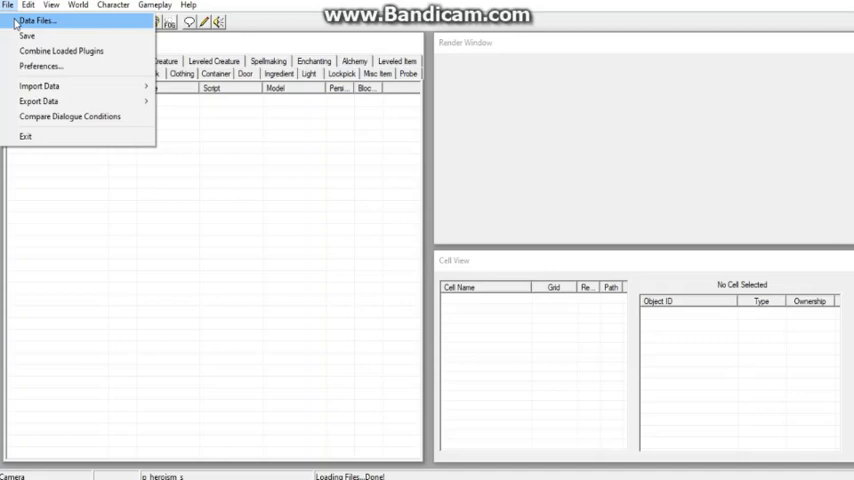
click(44, 20)
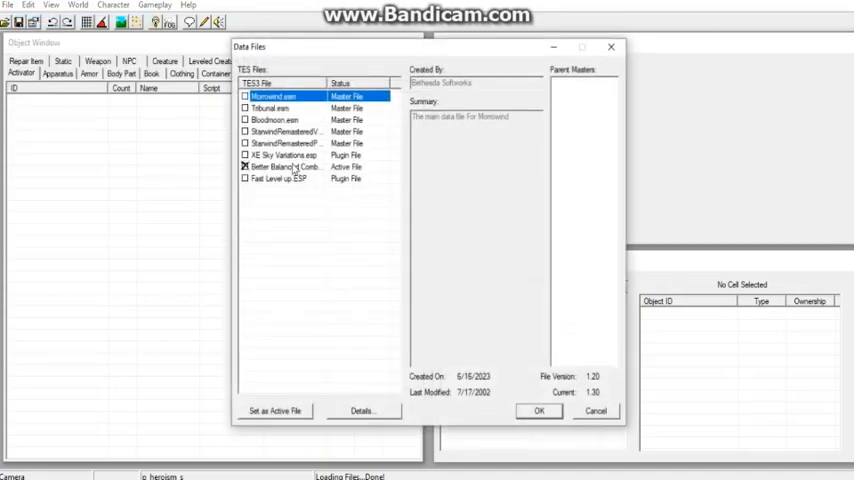
click(284, 166)
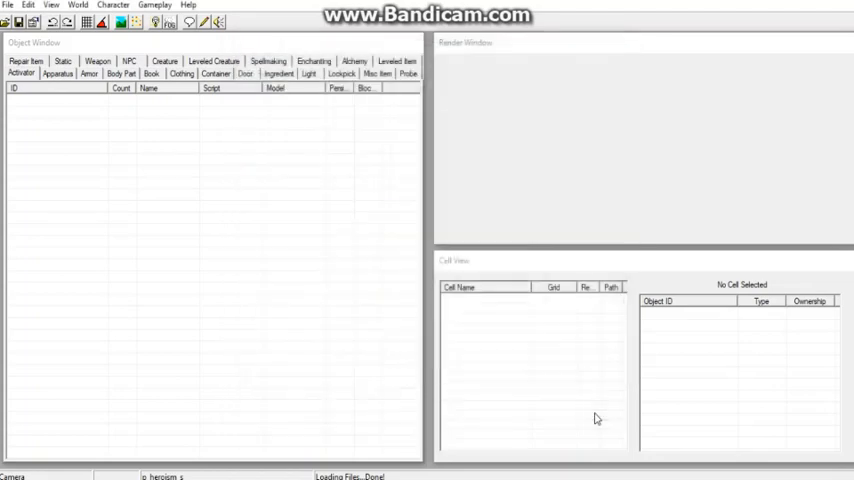
Import the birthsign and region text from the Birthsigns text file
click(8, 4)
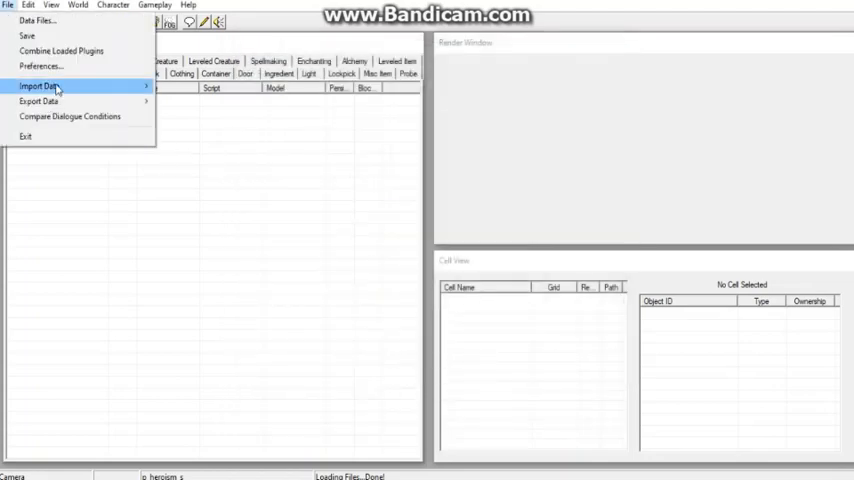
click(42, 84)
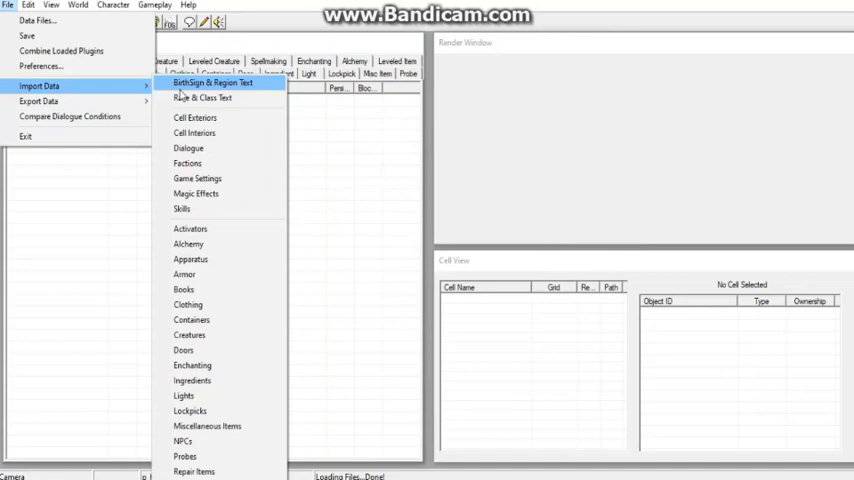
click(220, 96)
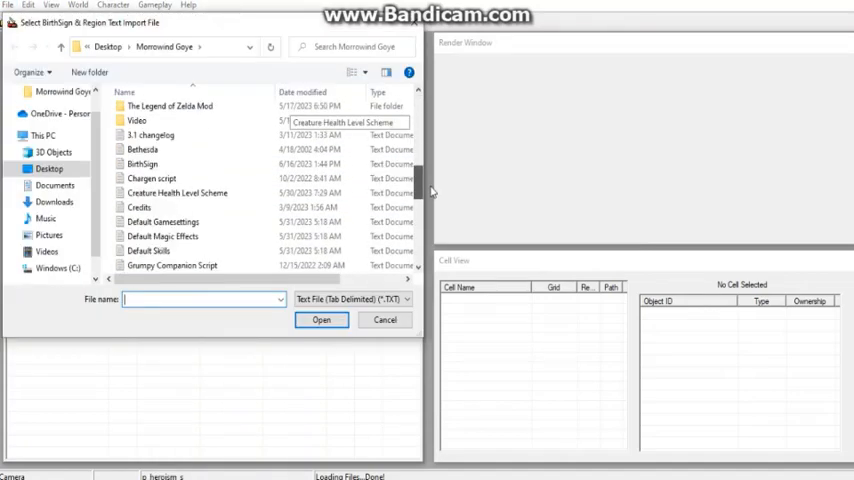
click(142, 164)
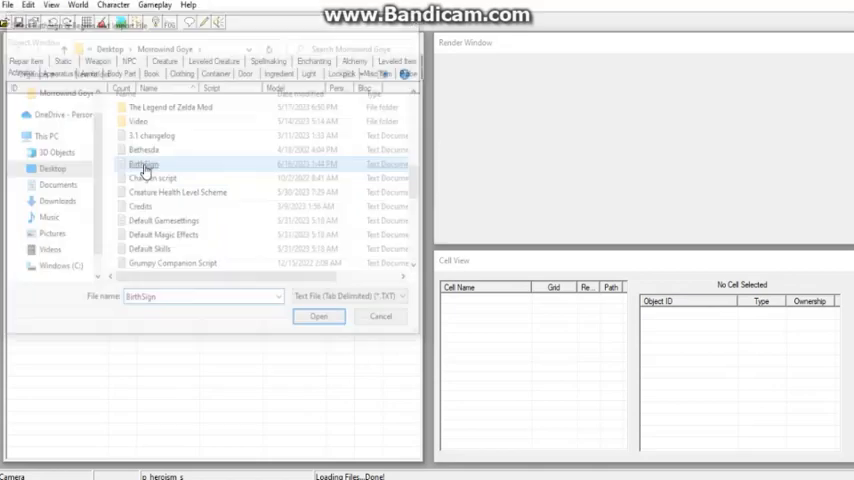
click(318, 316)
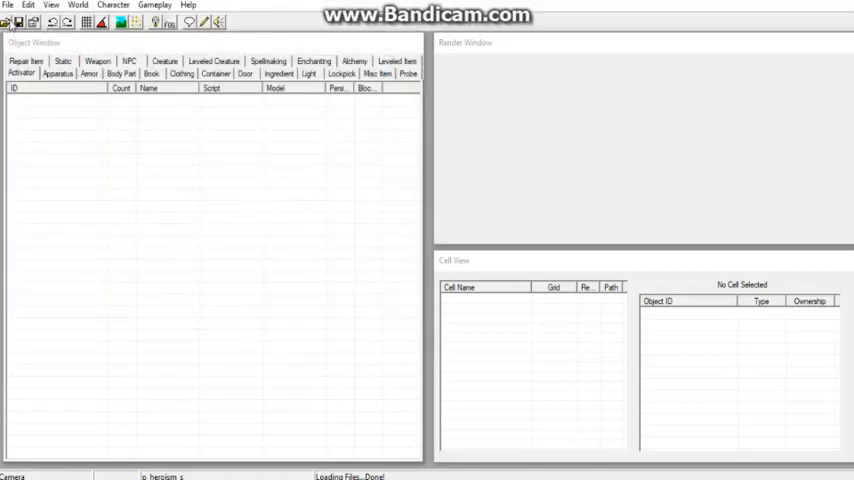
Import the race and class text from its exported file
click(8, 4)
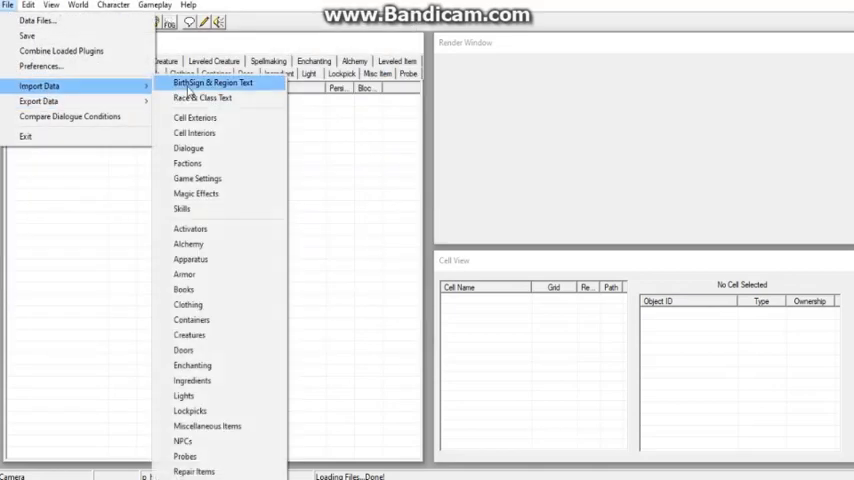
click(210, 88)
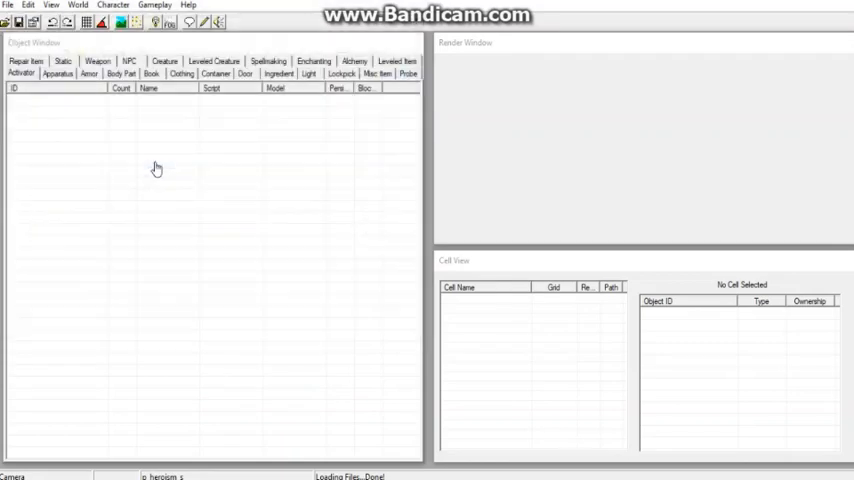
click(8, 4)
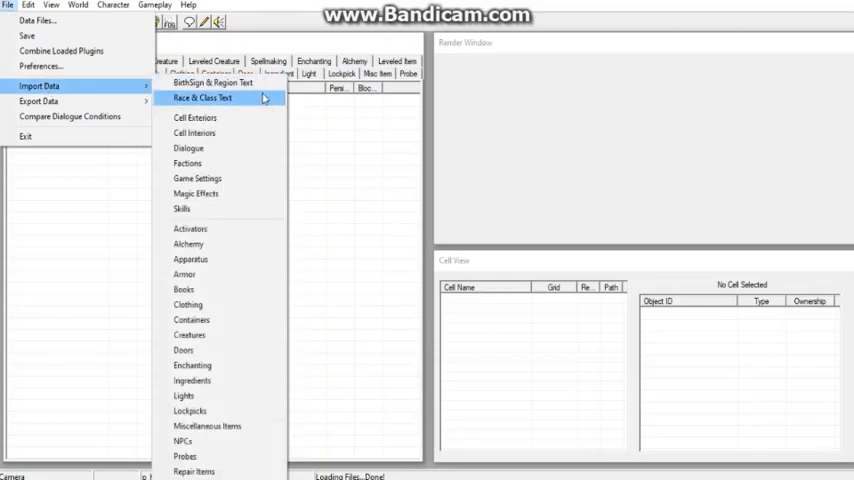
click(210, 100)
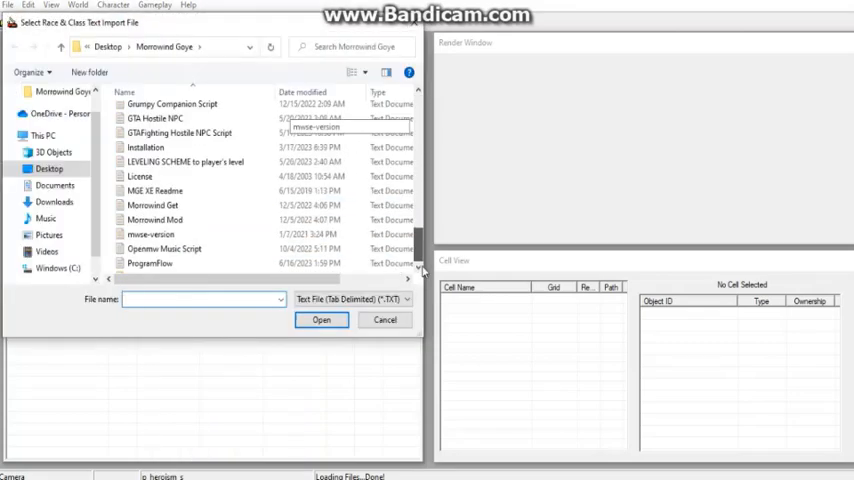
click(320, 320)
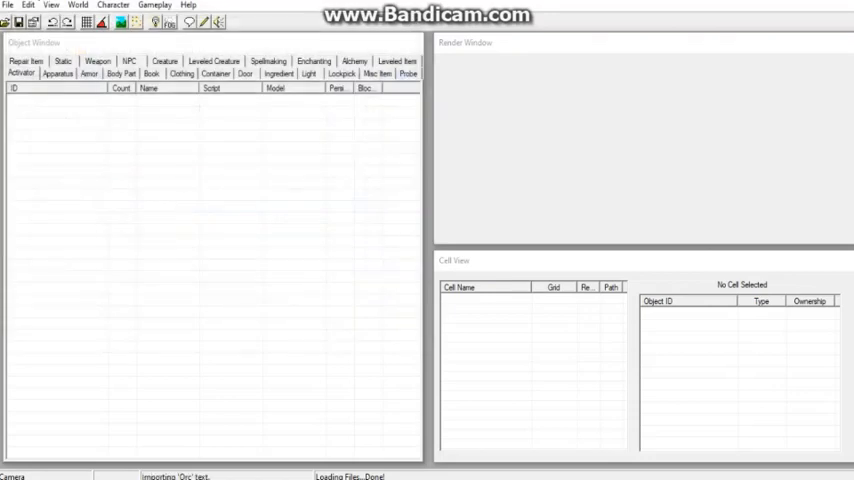
Import the magic effect data from its exported text file
click(10, 4)
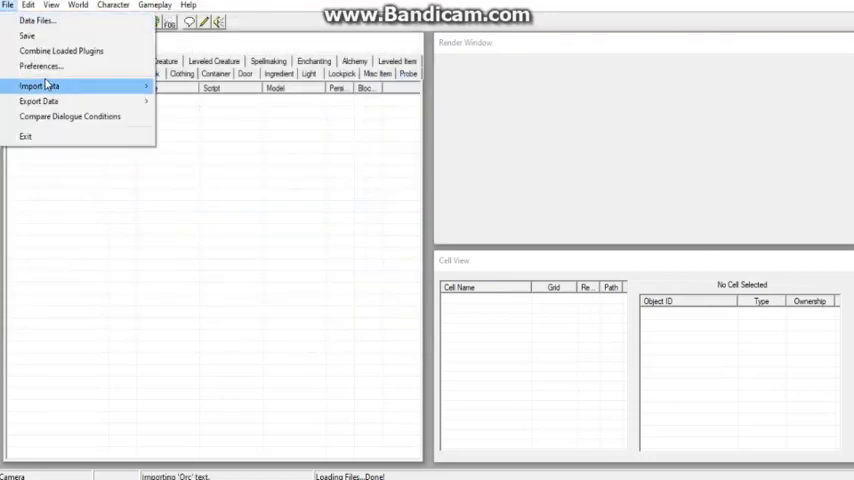
mouse_move(196, 192)
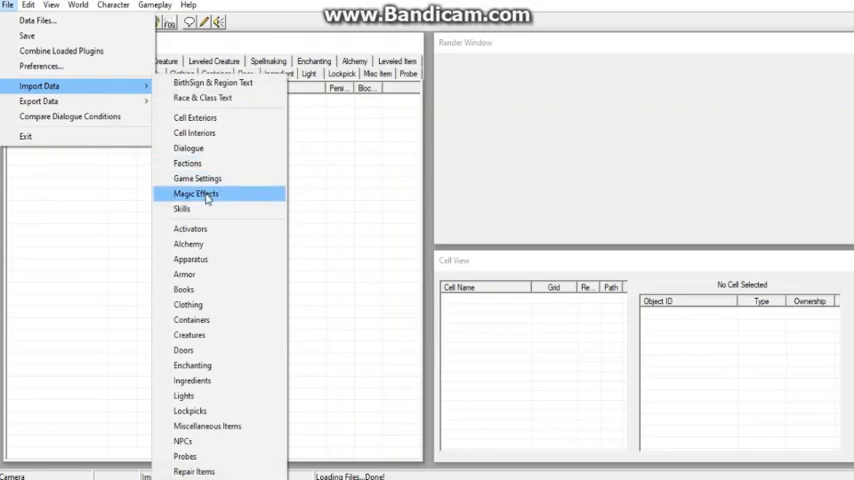
click(196, 192)
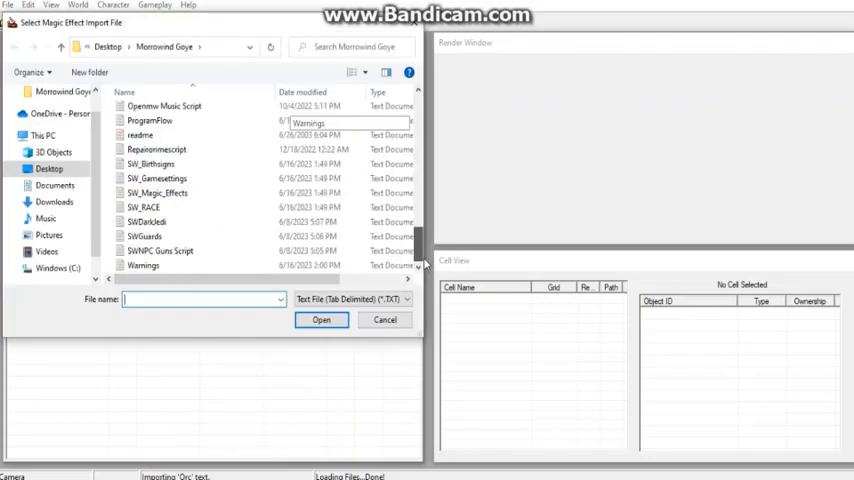
click(320, 320)
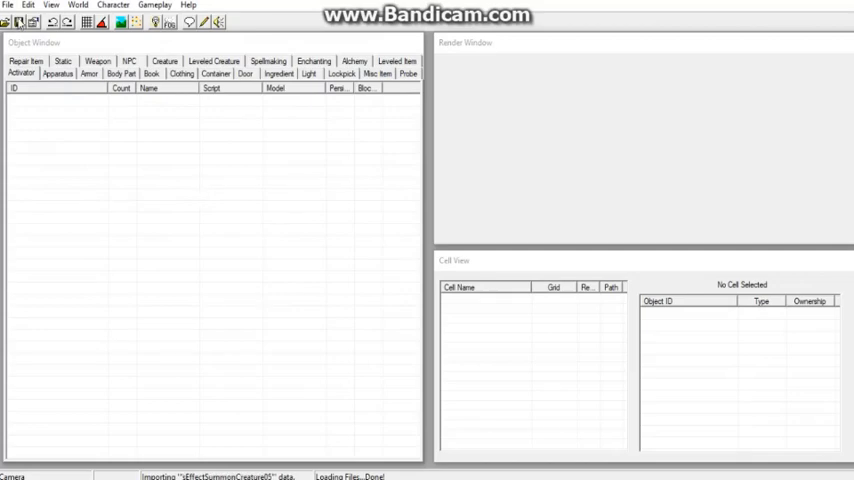
click(12, 8)
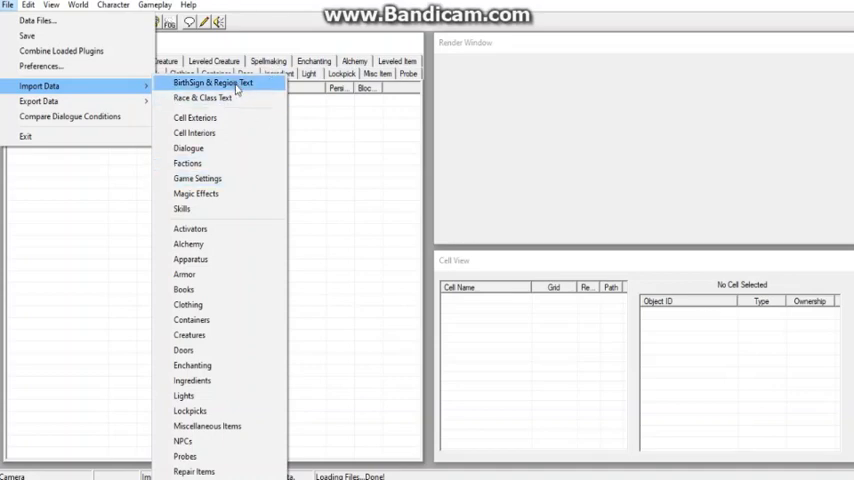
mouse_move(210, 100)
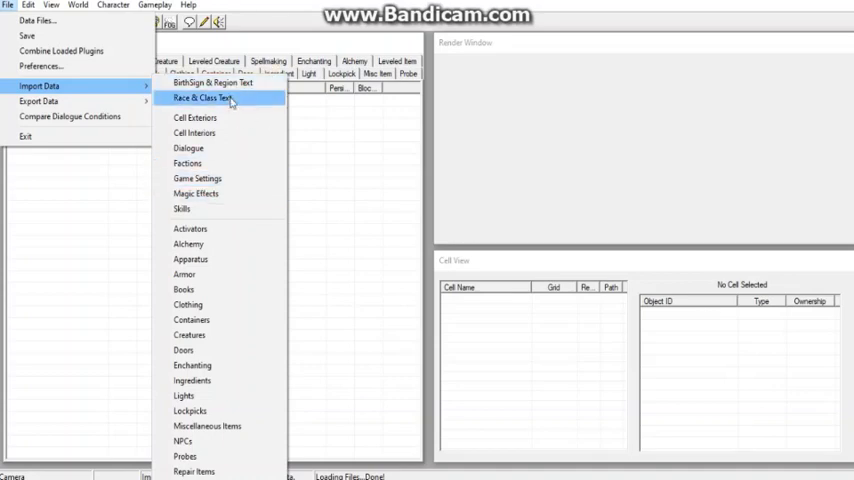
mouse_move(424, 132)
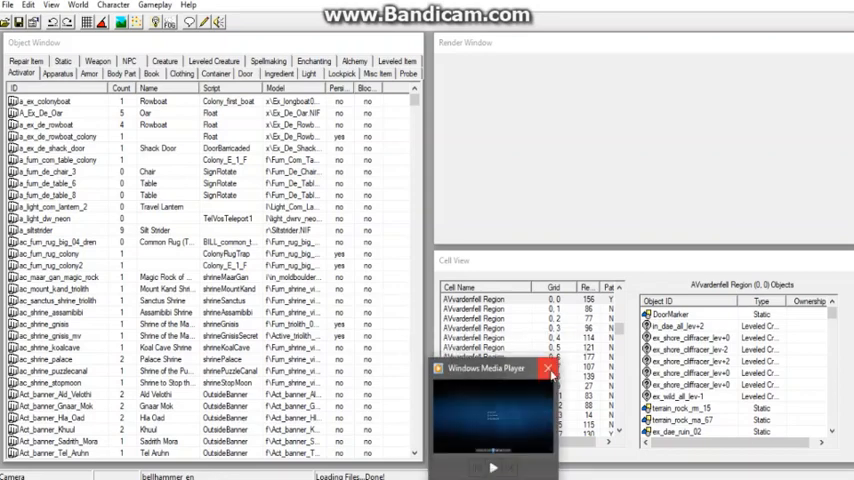
Dismiss the Windows Media Player popup while the game data loads
click(544, 372)
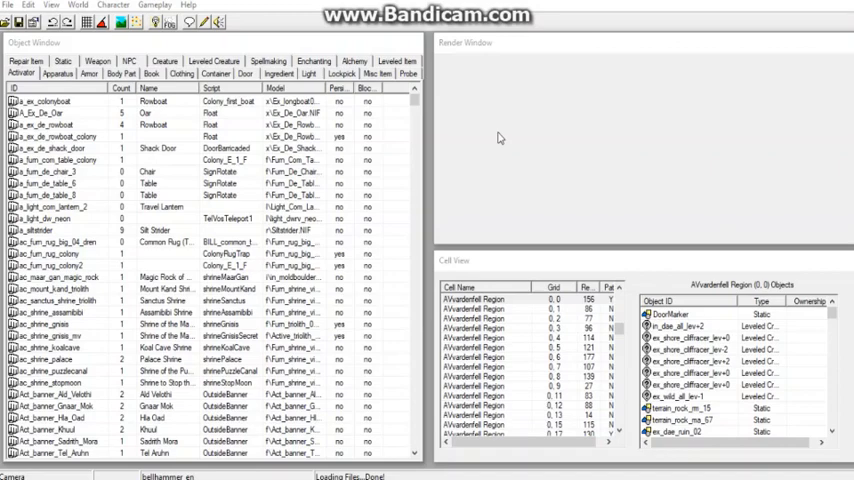
Inspect the Twi'lek and Coruscant races in the race editor for the combat effects ability
click(124, 8)
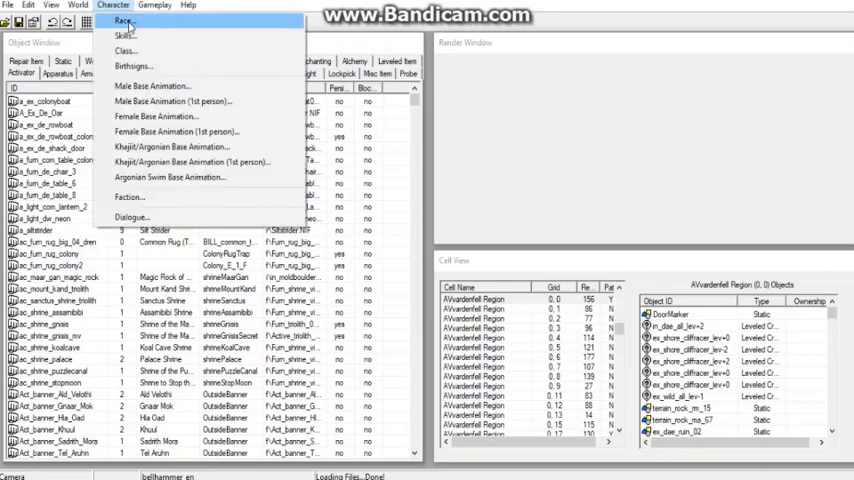
click(128, 26)
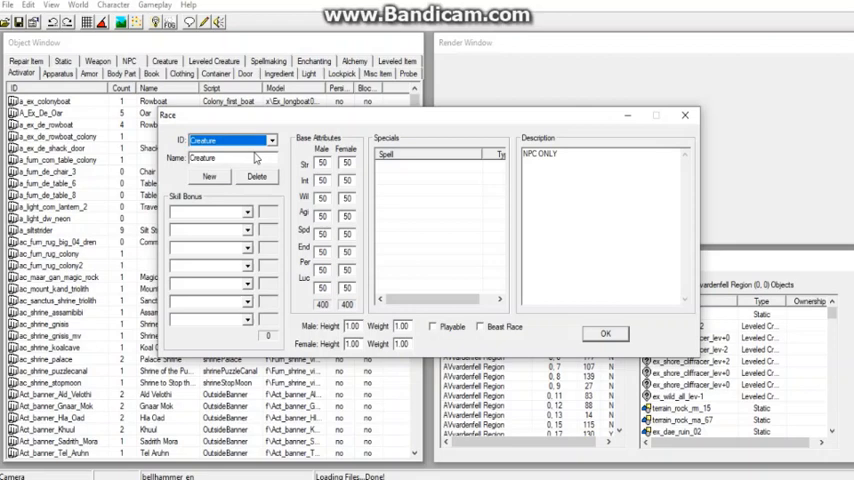
click(270, 140)
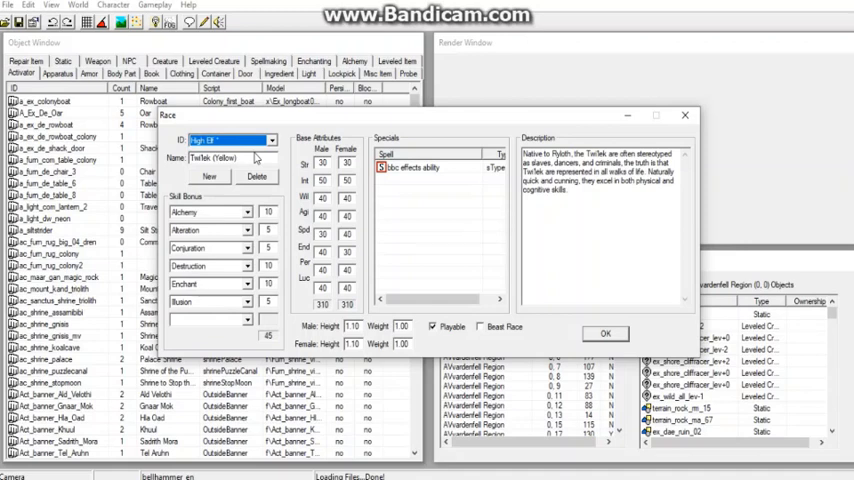
click(270, 140)
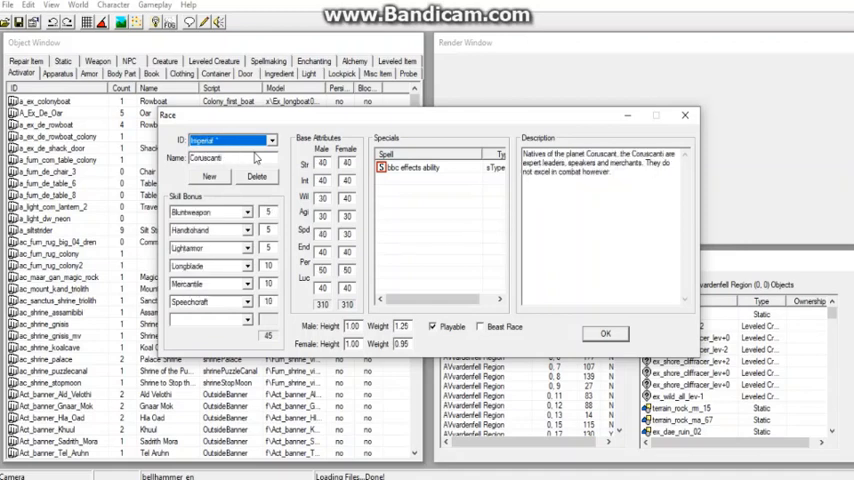
mouse_move(652, 144)
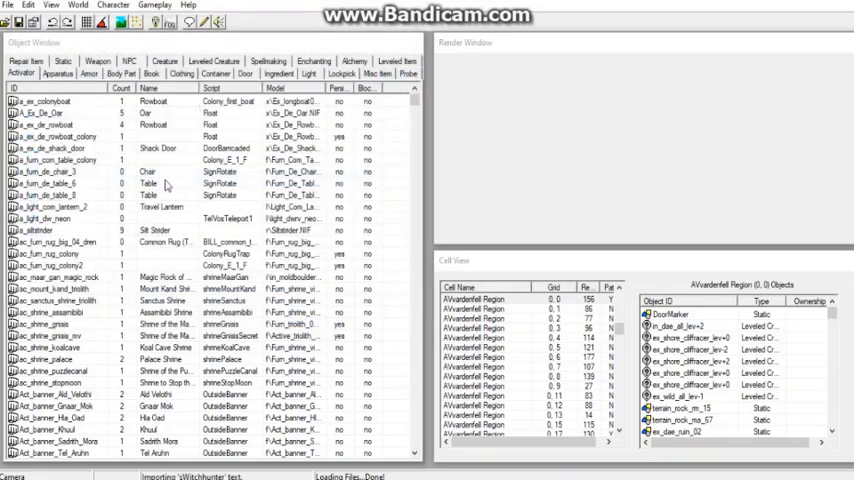
Reopen the race editor and check the Gungan race's specials, then close it
click(126, 8)
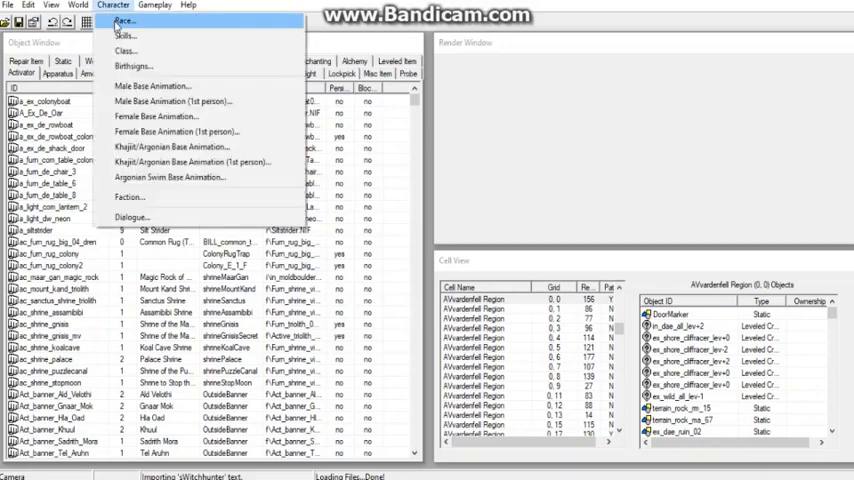
click(126, 22)
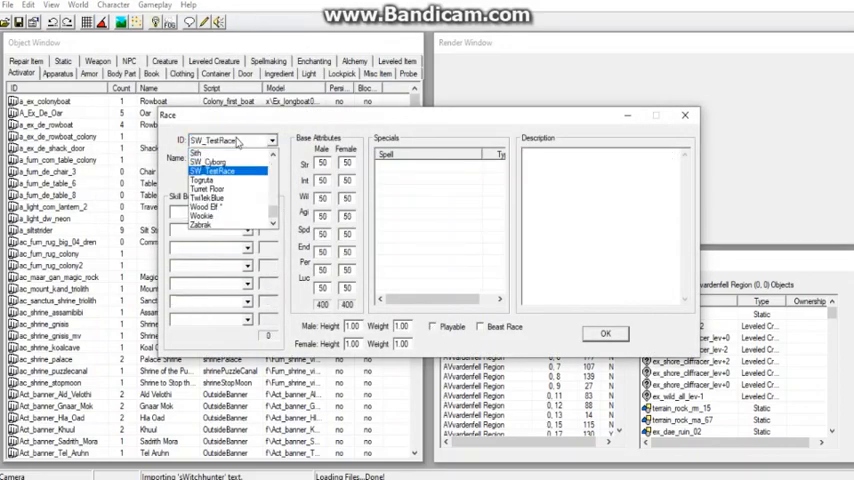
click(196, 152)
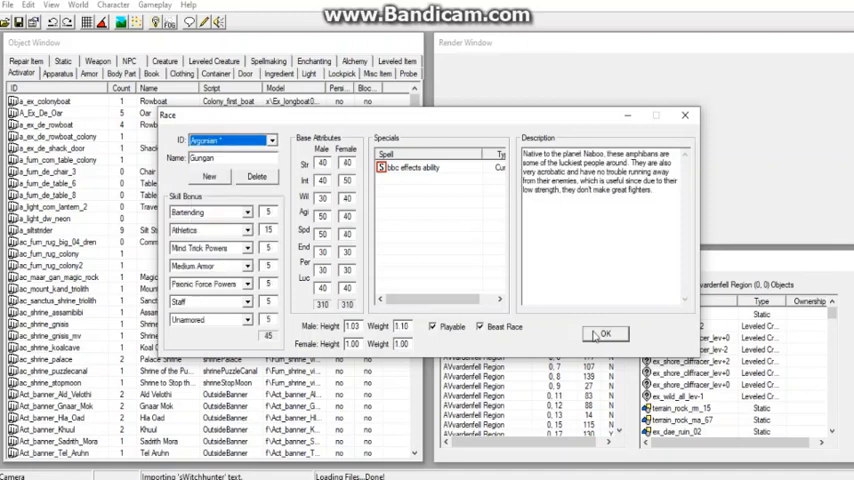
click(604, 332)
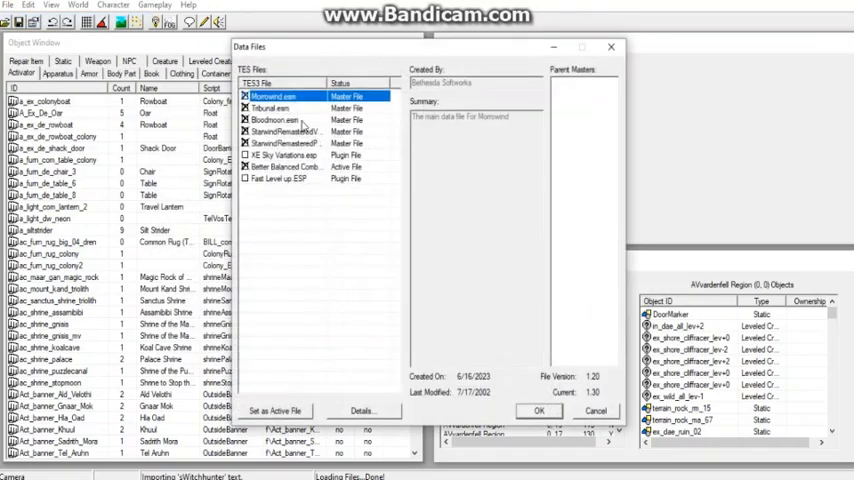
View details of the Starwind remastered patch and Better Balanced Combat.esp, then dismiss the list
click(296, 132)
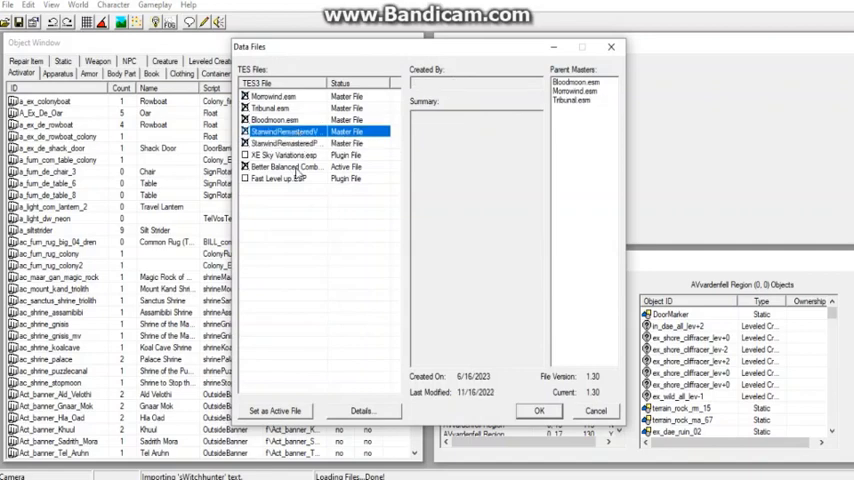
click(290, 166)
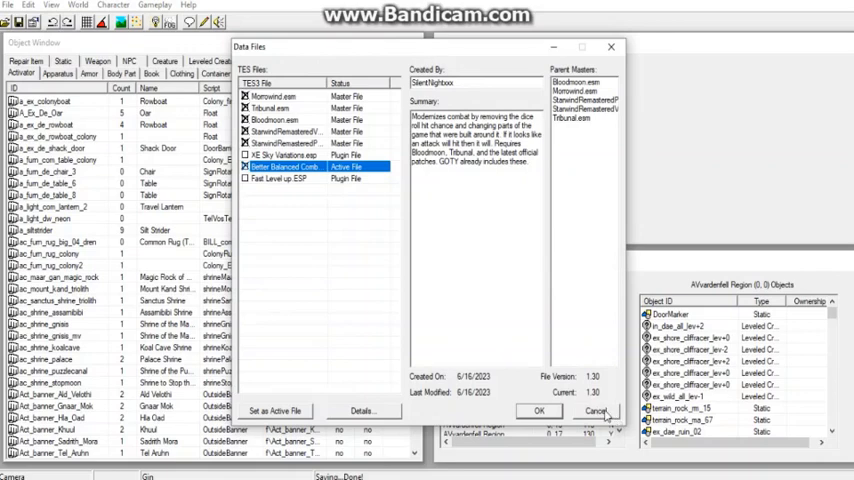
click(532, 408)
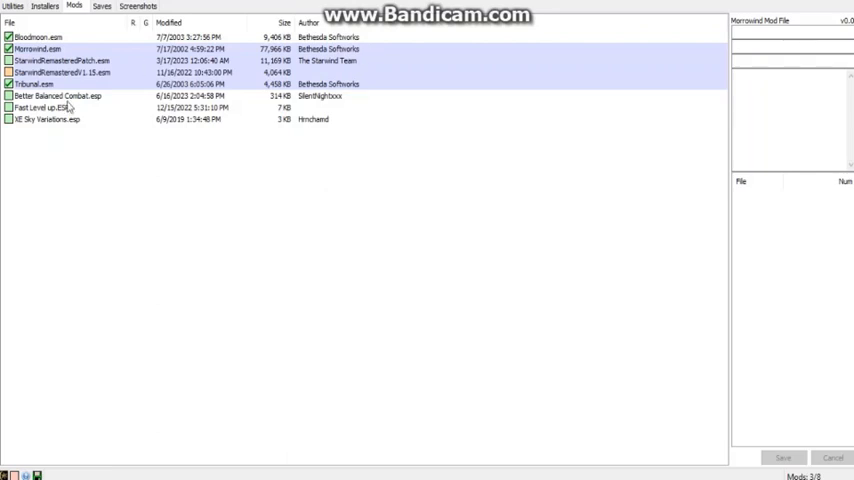
Make an ESM copy of Better Balanced Combat.esp via Copy to Esm
right_click(60, 96)
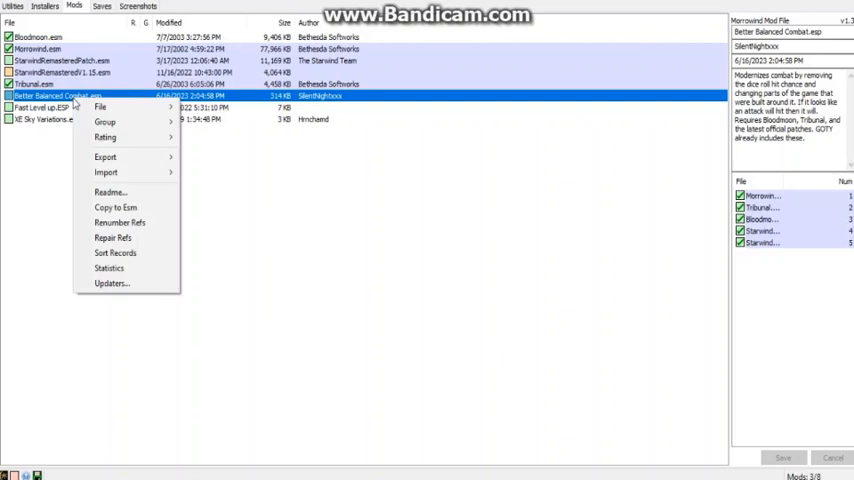
mouse_move(108, 104)
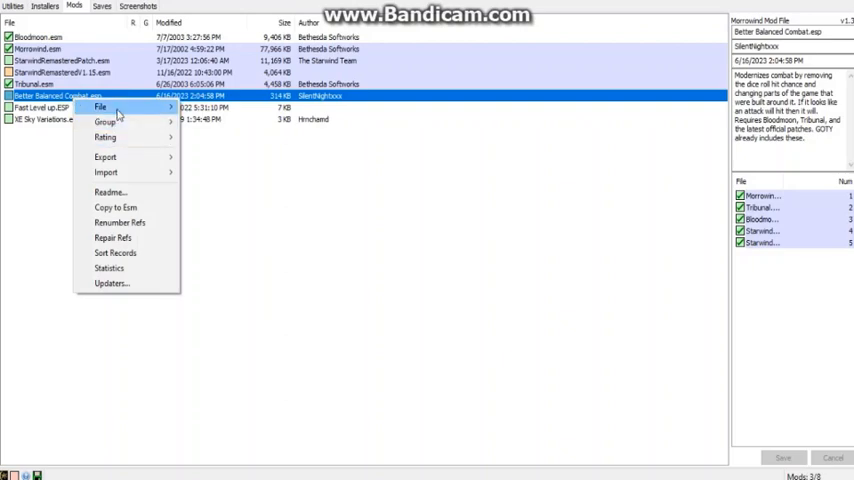
mouse_move(116, 208)
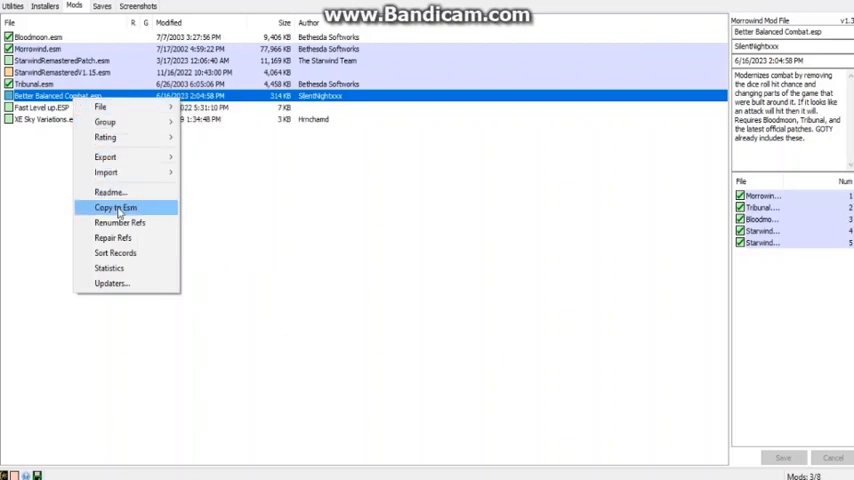
click(112, 208)
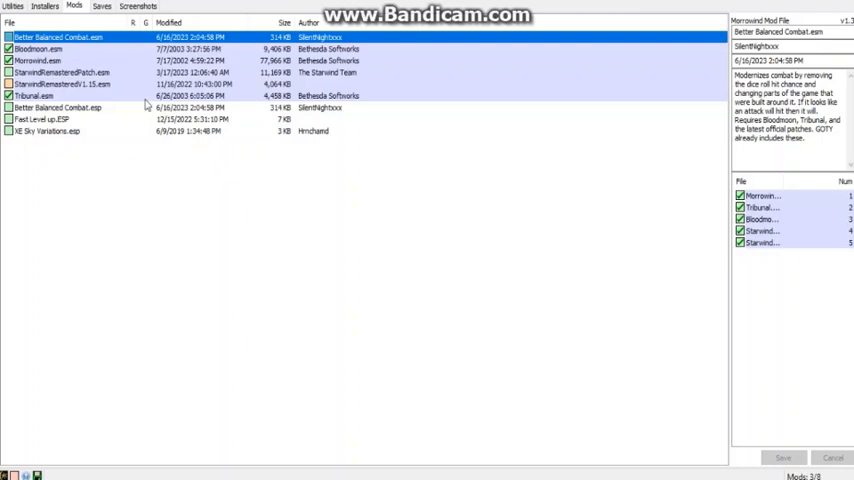
mouse_move(88, 122)
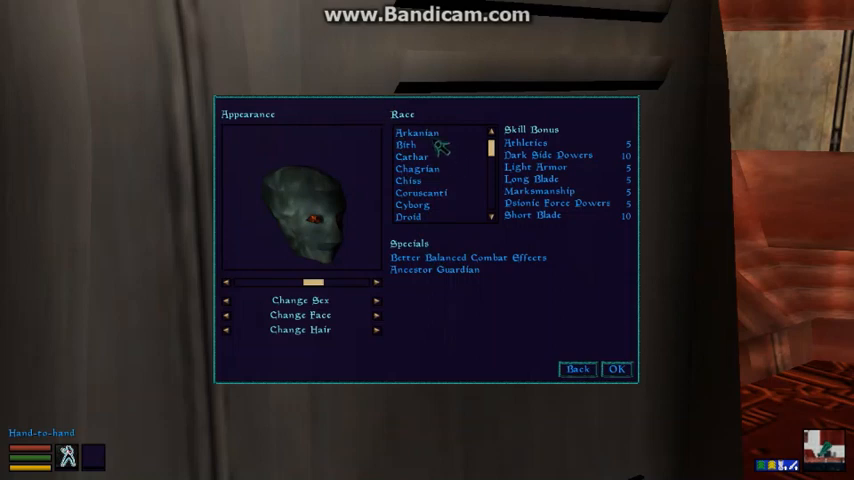
mouse_move(444, 270)
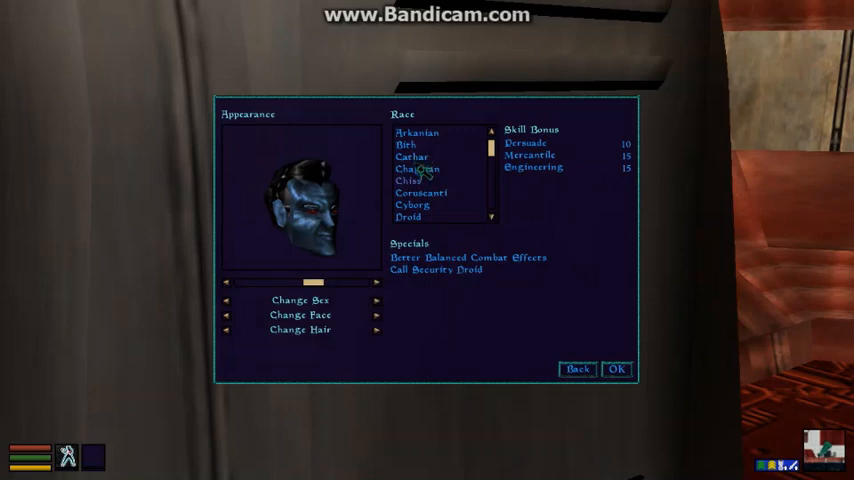
Preview several races including Droid for their specials, then confirm Jawa as the race
click(414, 180)
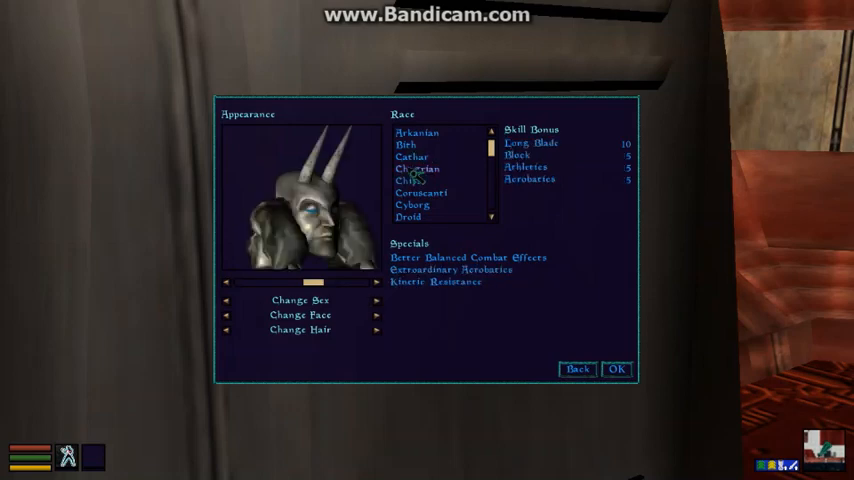
mouse_move(444, 246)
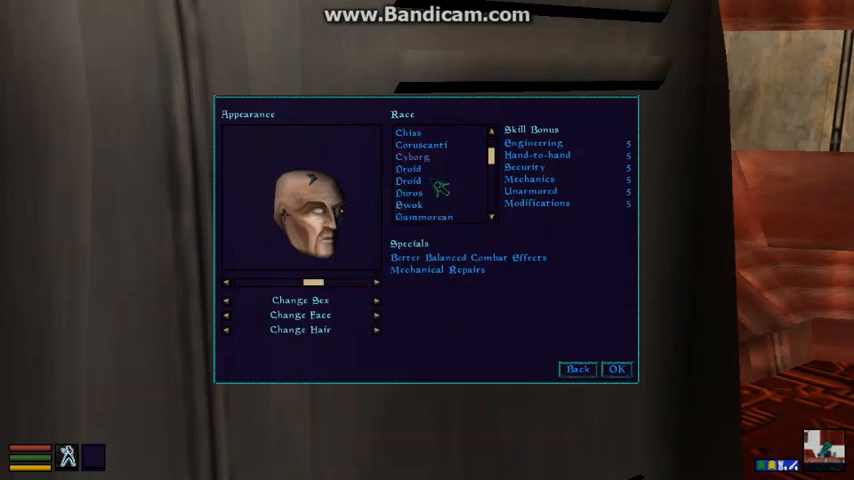
click(412, 180)
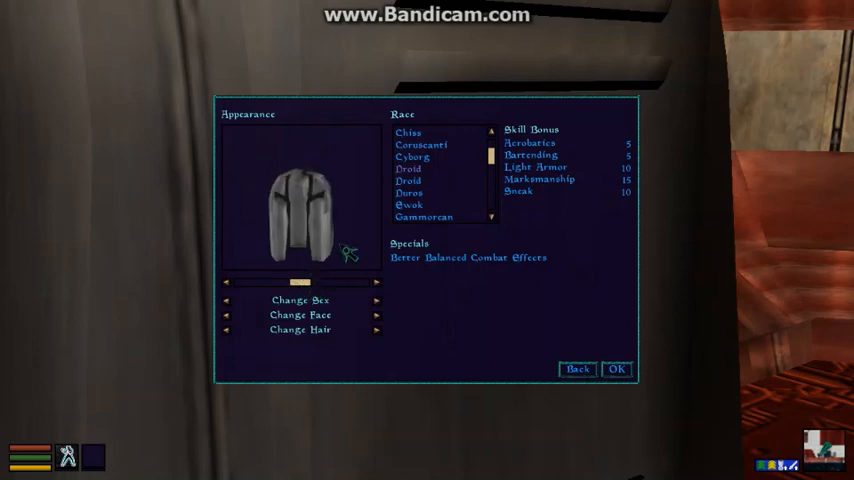
click(408, 180)
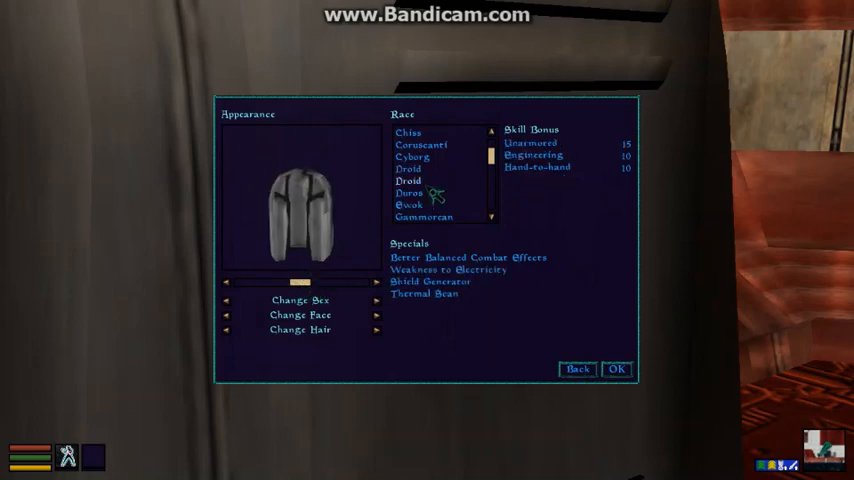
click(408, 216)
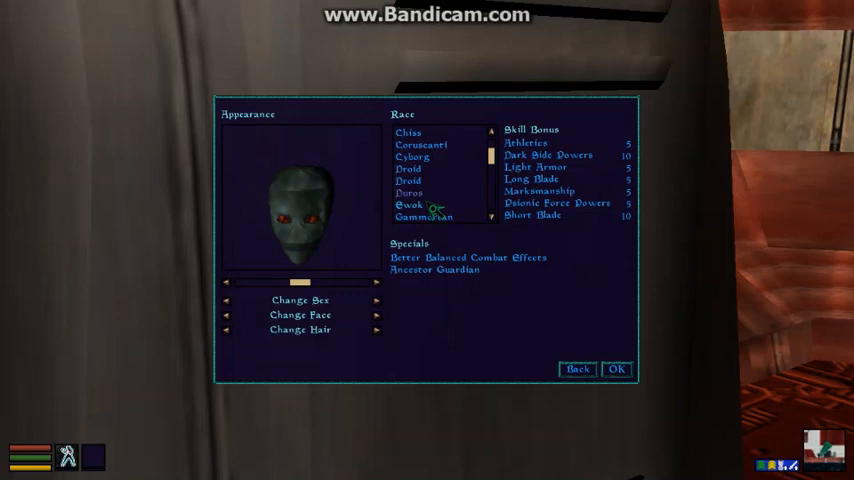
click(424, 218)
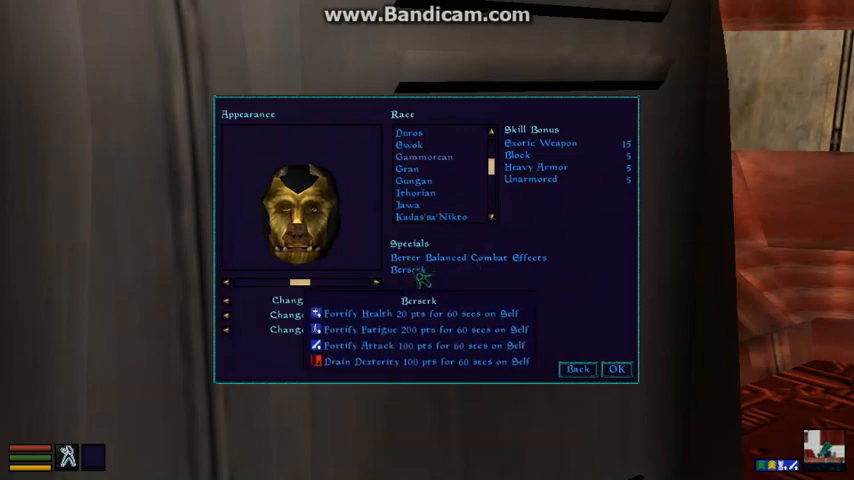
mouse_move(416, 174)
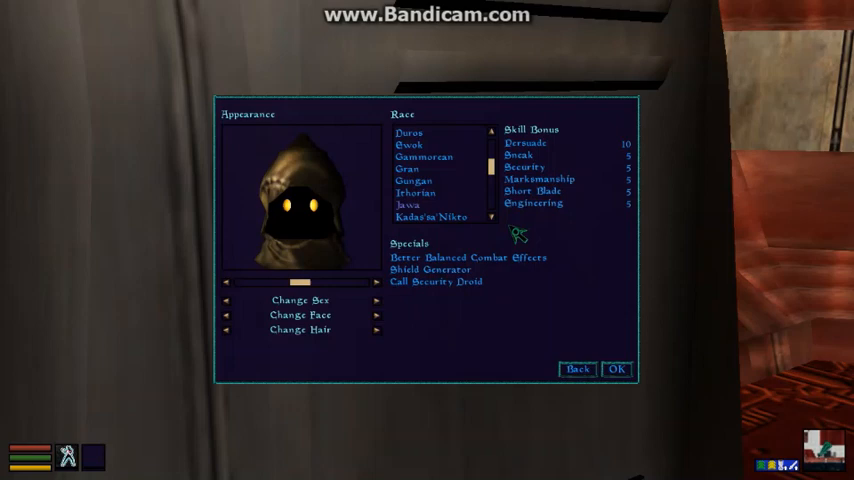
mouse_move(624, 394)
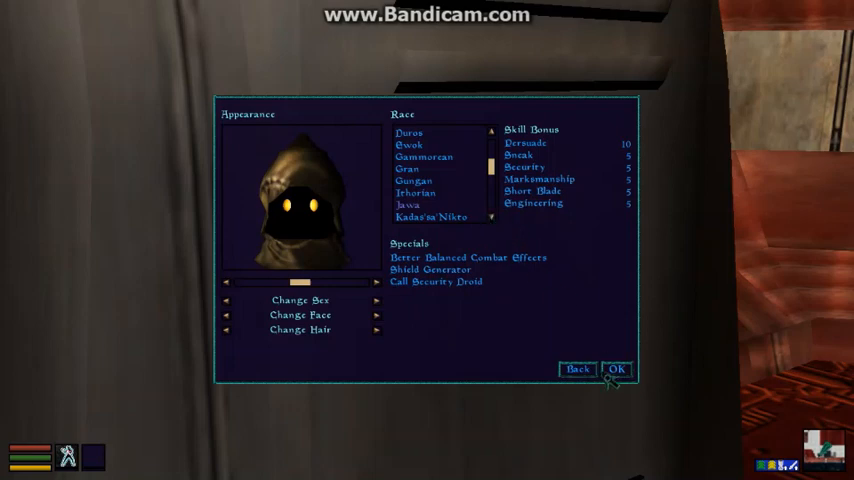
mouse_move(638, 384)
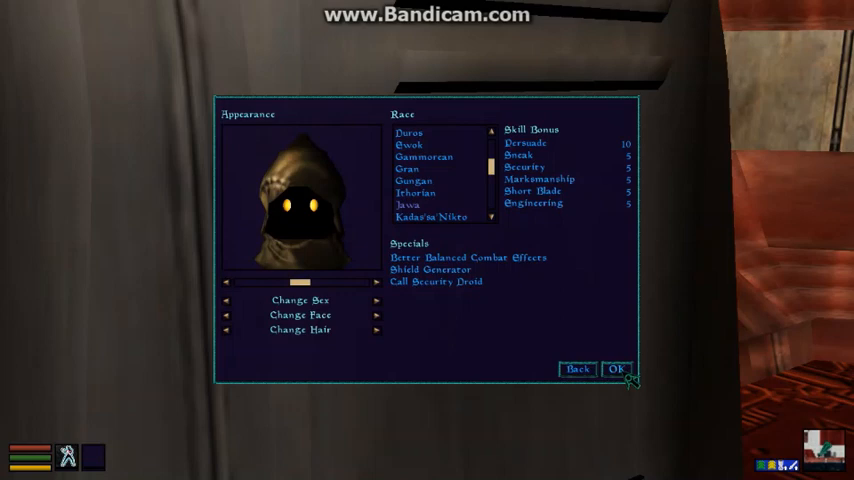
click(624, 368)
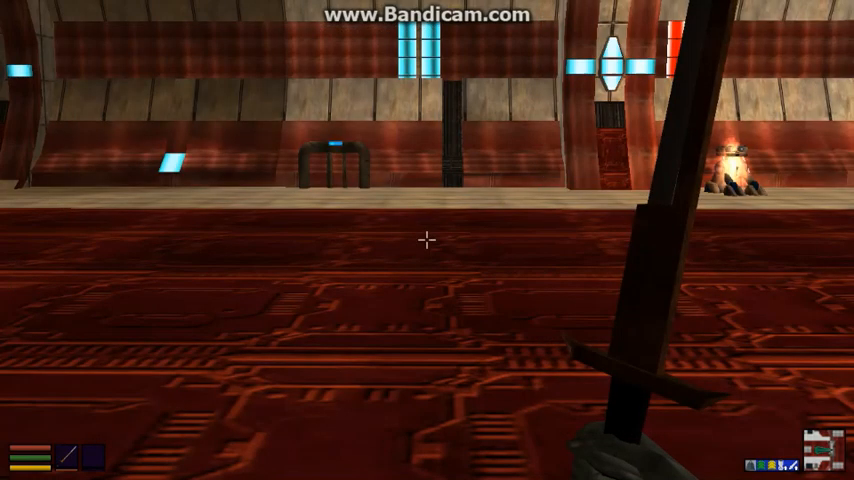
Bring up the Jawa's stats, inventory, map and powers screens with Tab
key(Tab)
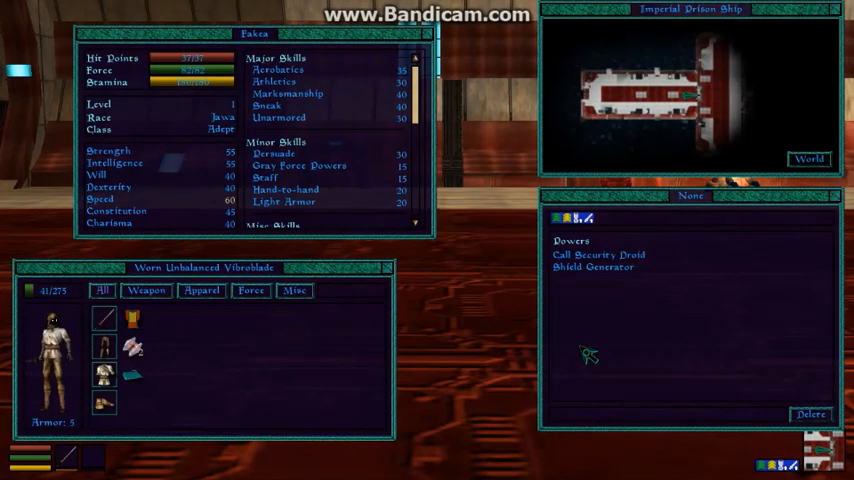